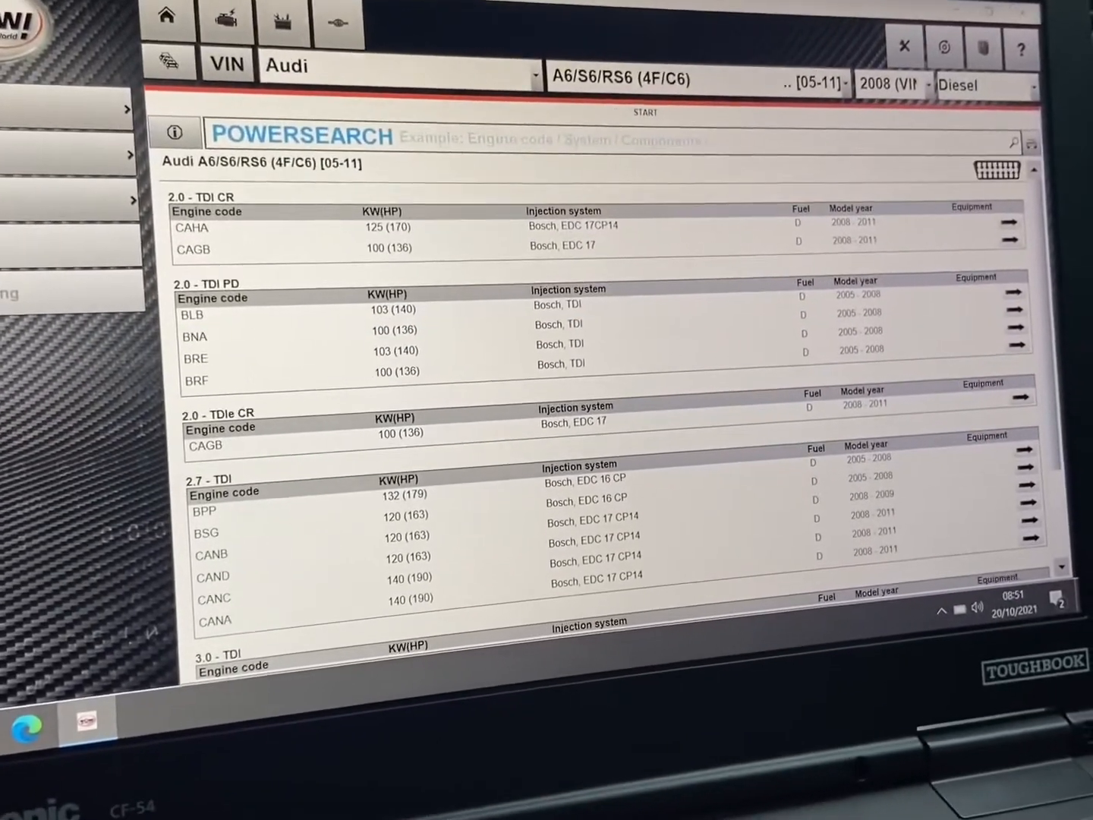
# Select engine code BPP under 2.7 TDI in the Powersearch engine list.
pyautogui.click(202, 511)
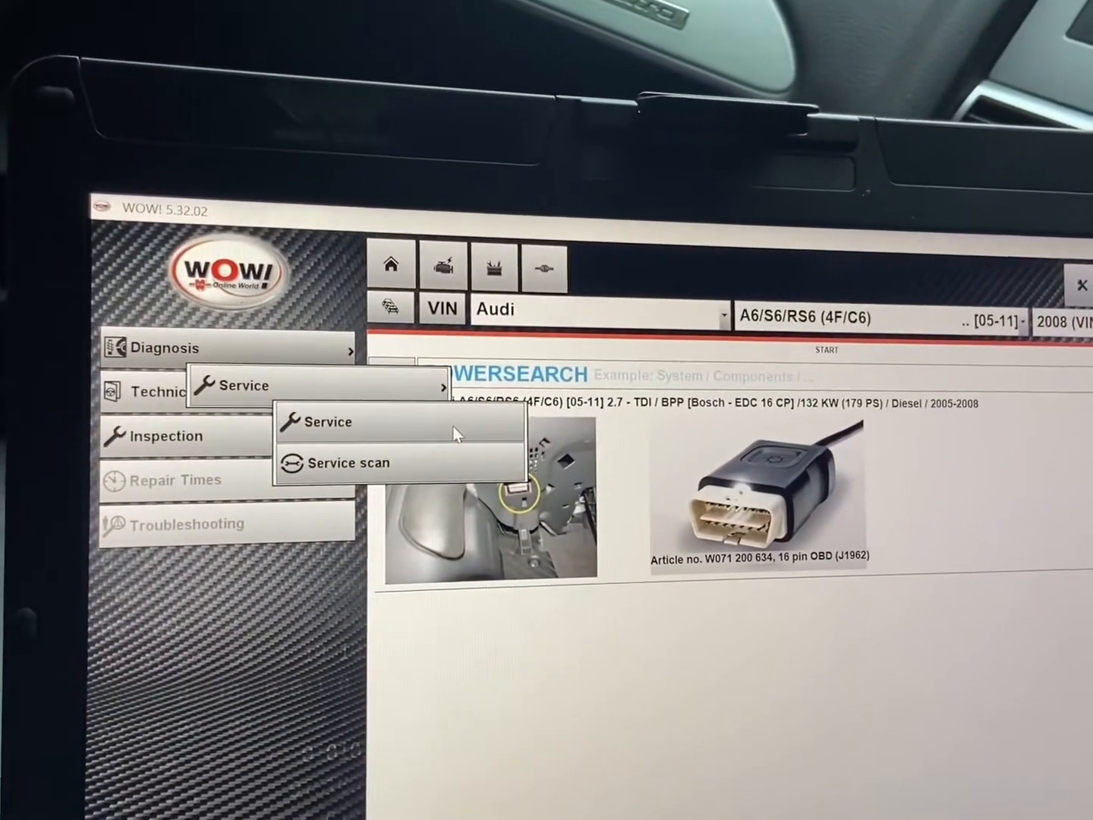
# Open the 'Reset service – SERVICE NOW' function from Diagnosis > Service.
pyautogui.click(326, 422)
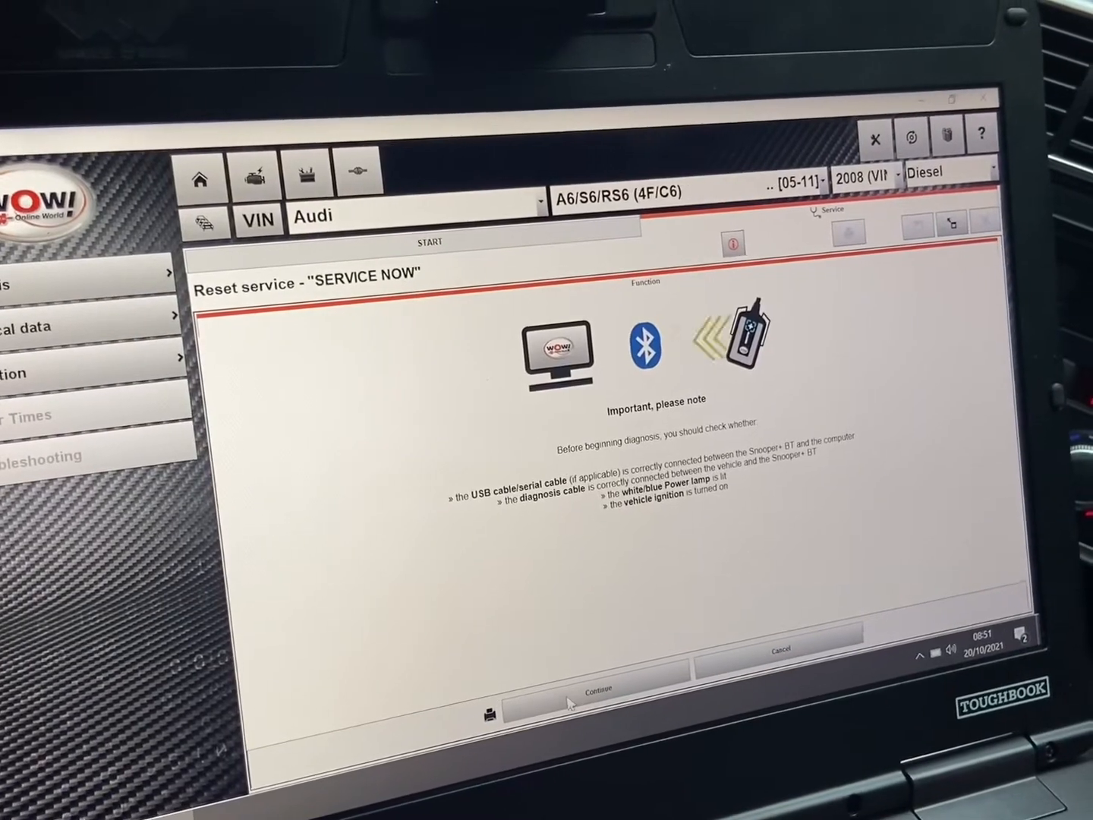
# Confirm the connection checklist and run the SERVICE NOW reset.
pyautogui.click(598, 690)
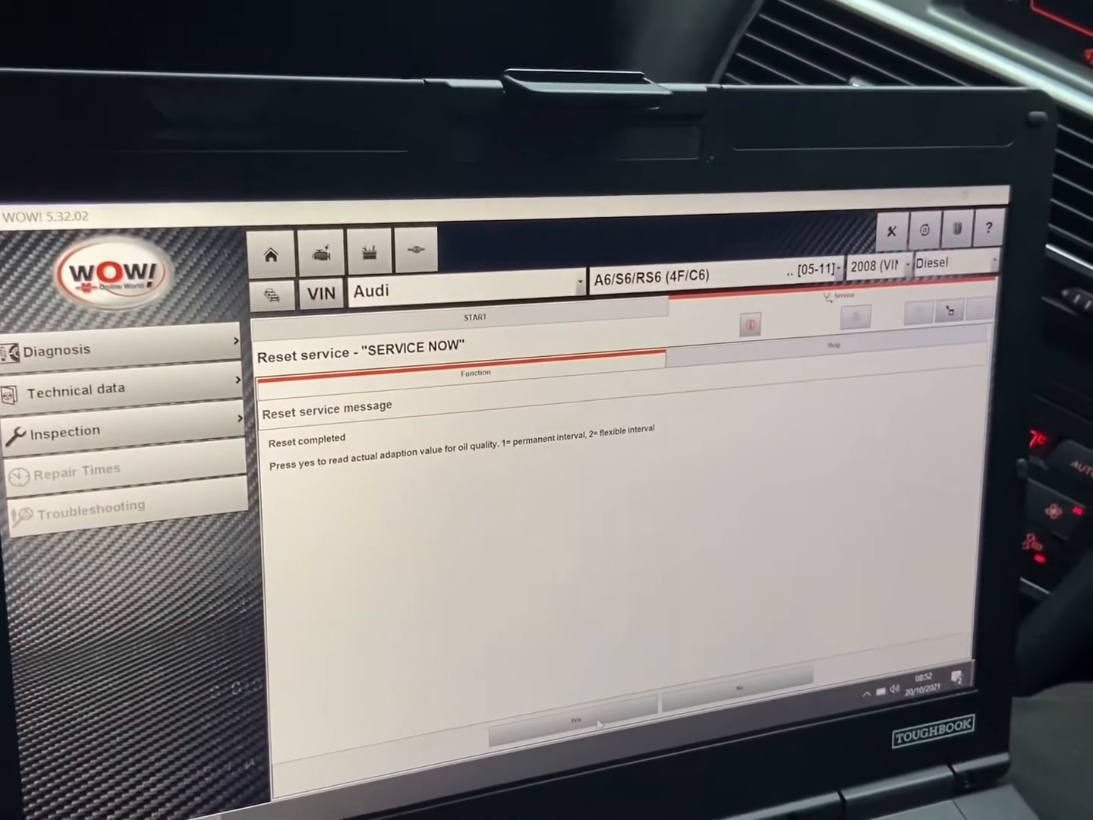
# Choose Yes to read the actual oil-quality adaption value after the reset.
pyautogui.click(592, 717)
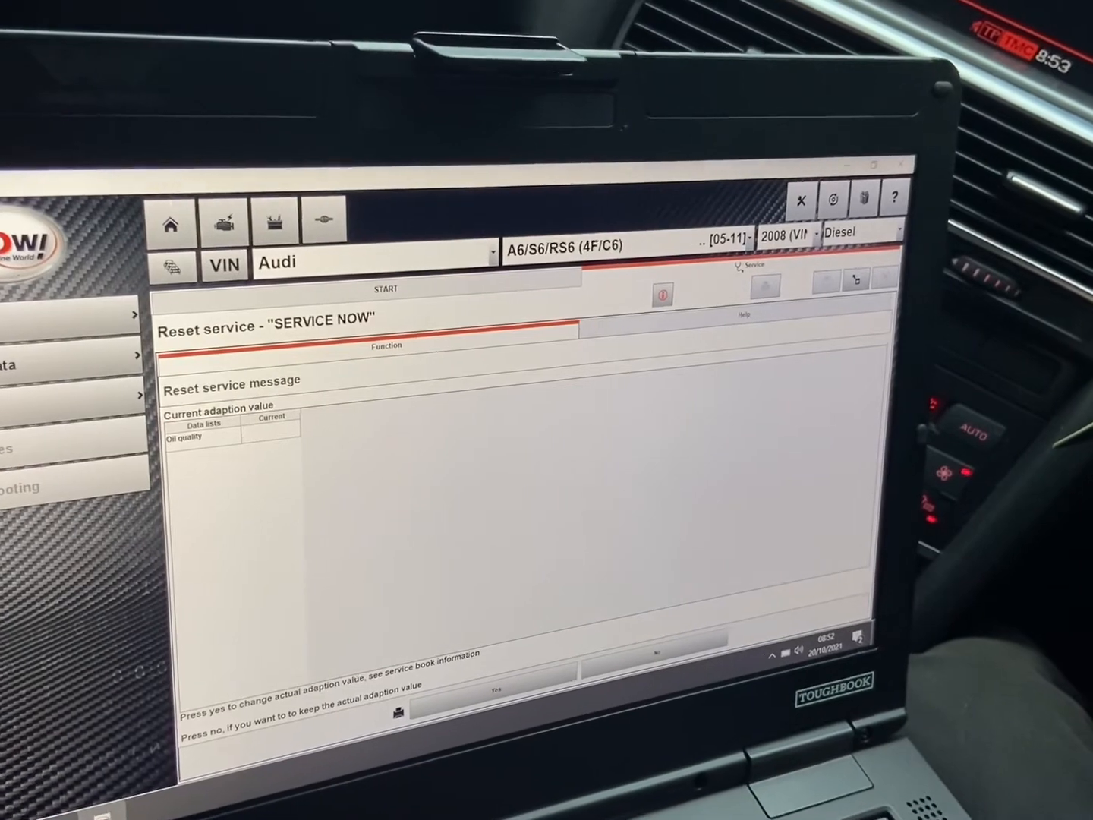
# Change the oil-quality adaption value to a new fixed value and confirm it.
pyautogui.click(497, 692)
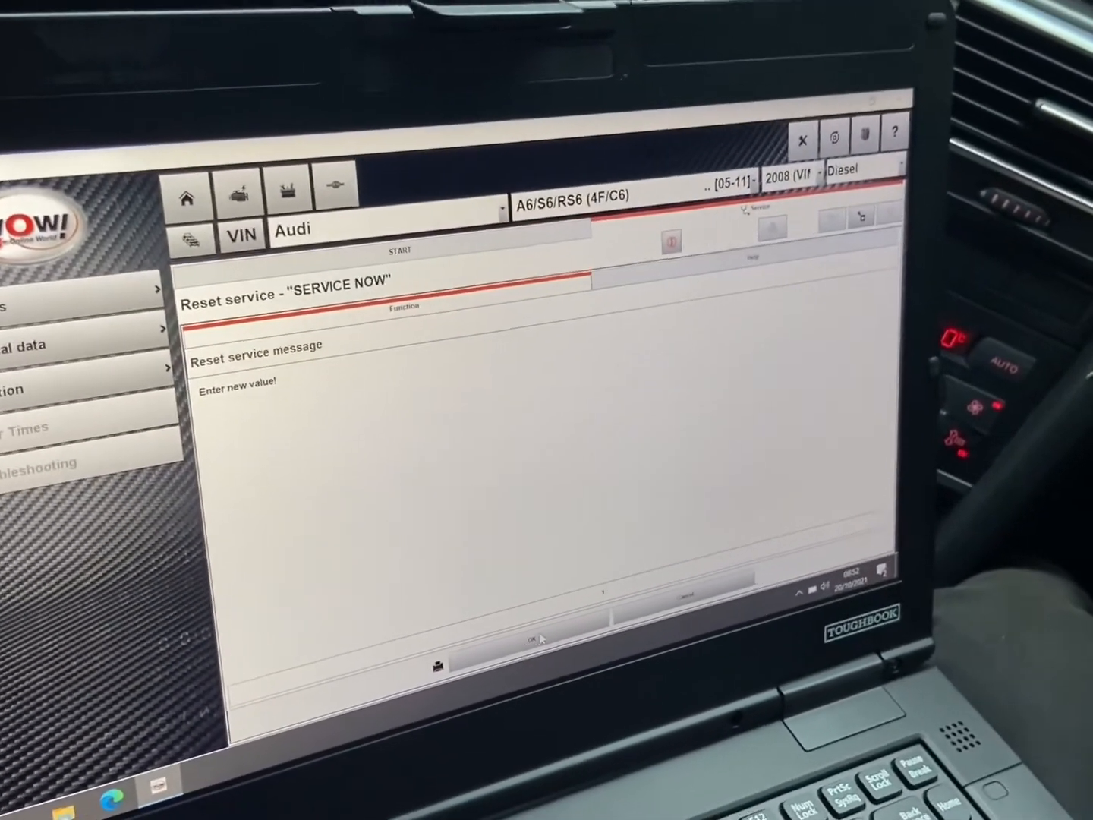
pyautogui.click(530, 636)
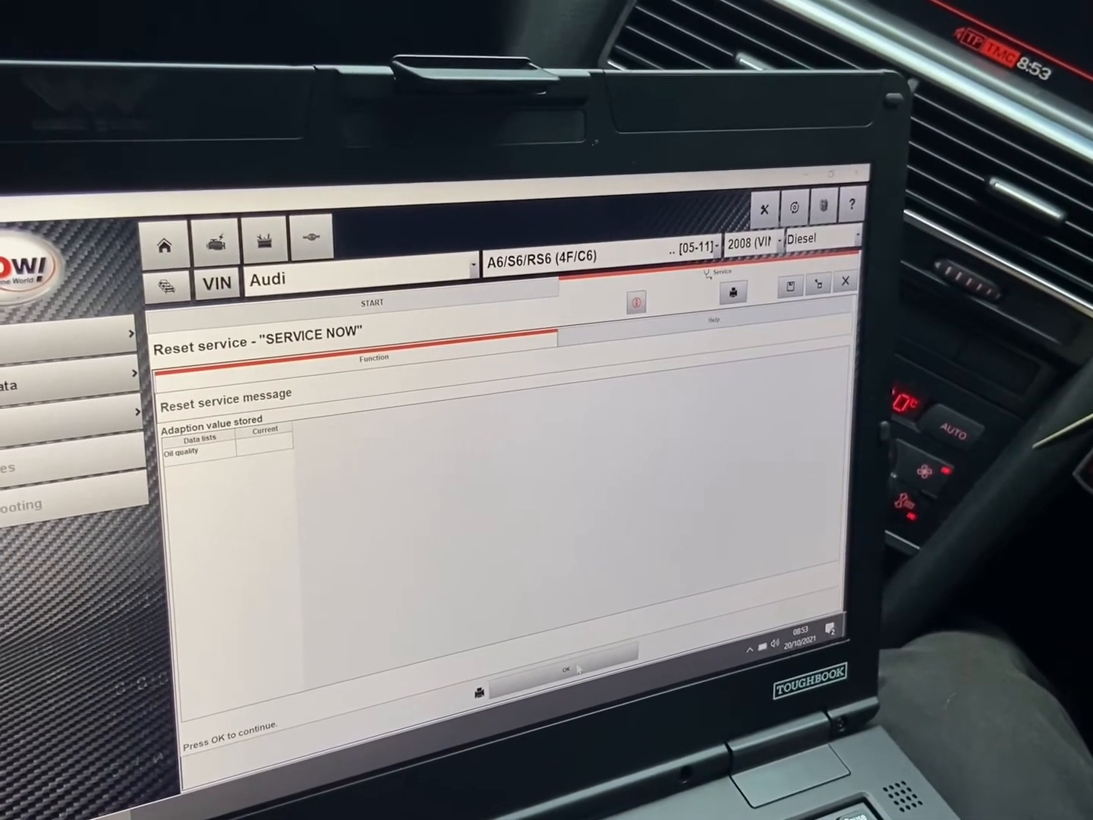
# Acknowledge the stored adaption value and skip printing or saving the verification.
pyautogui.click(565, 670)
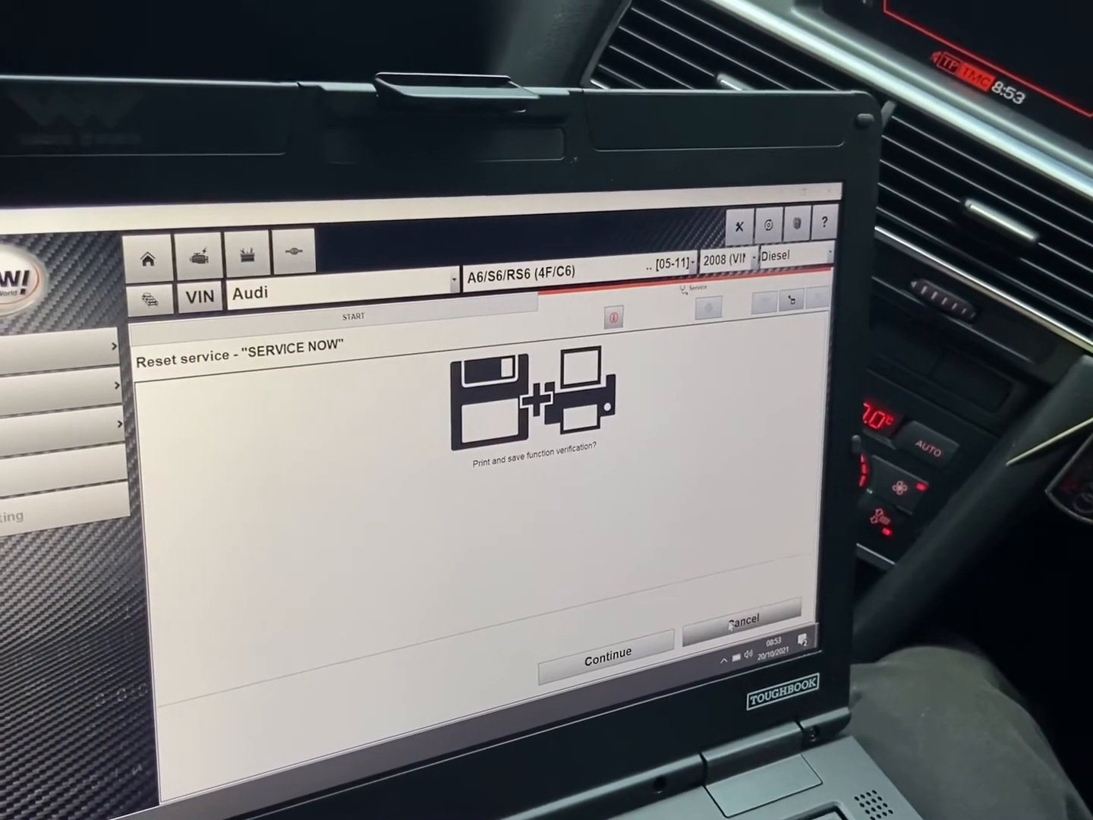
pyautogui.click(600, 651)
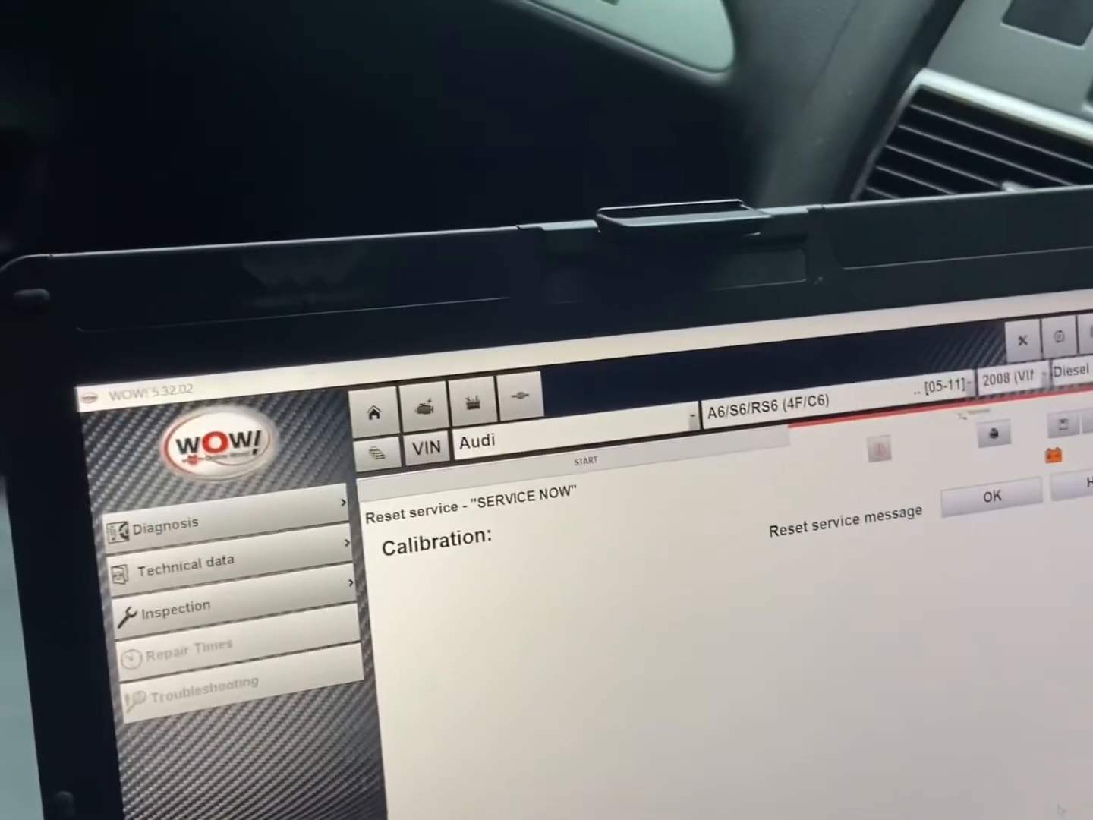